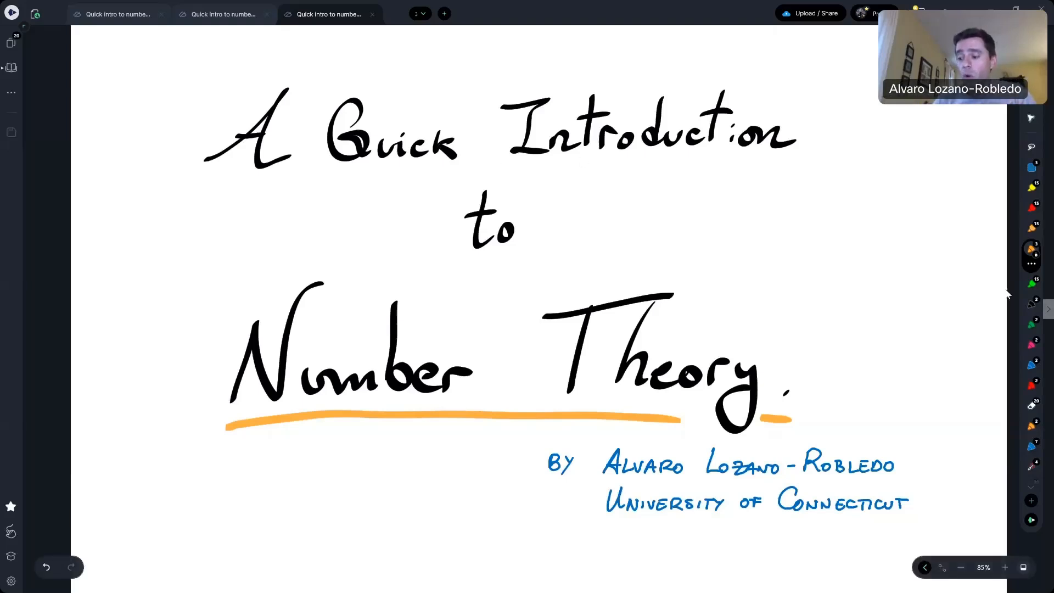
mouse_move(1046, 311)
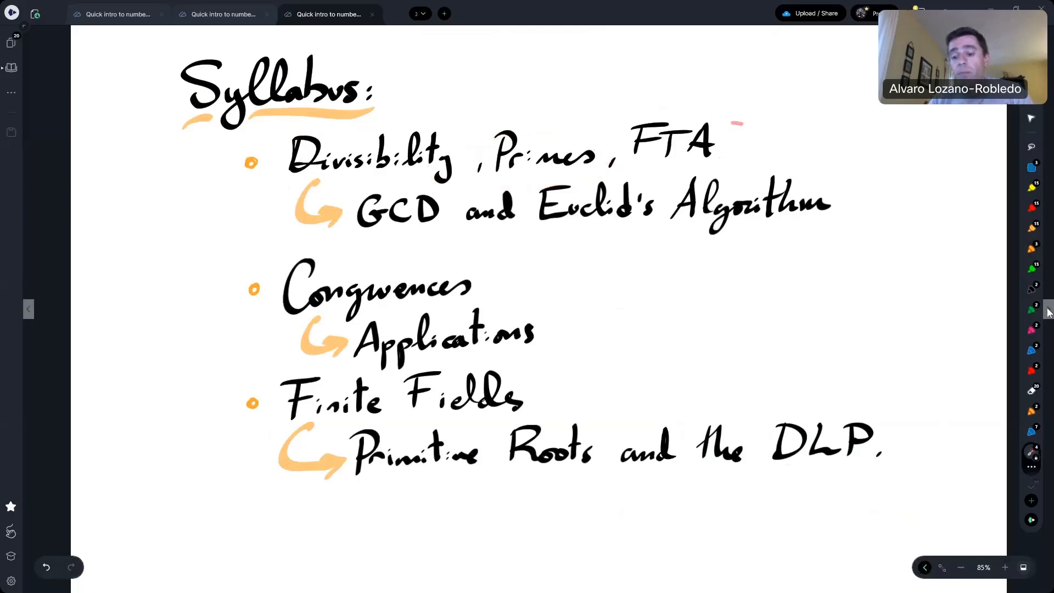
left_click_drag(326, 208, 431, 178)
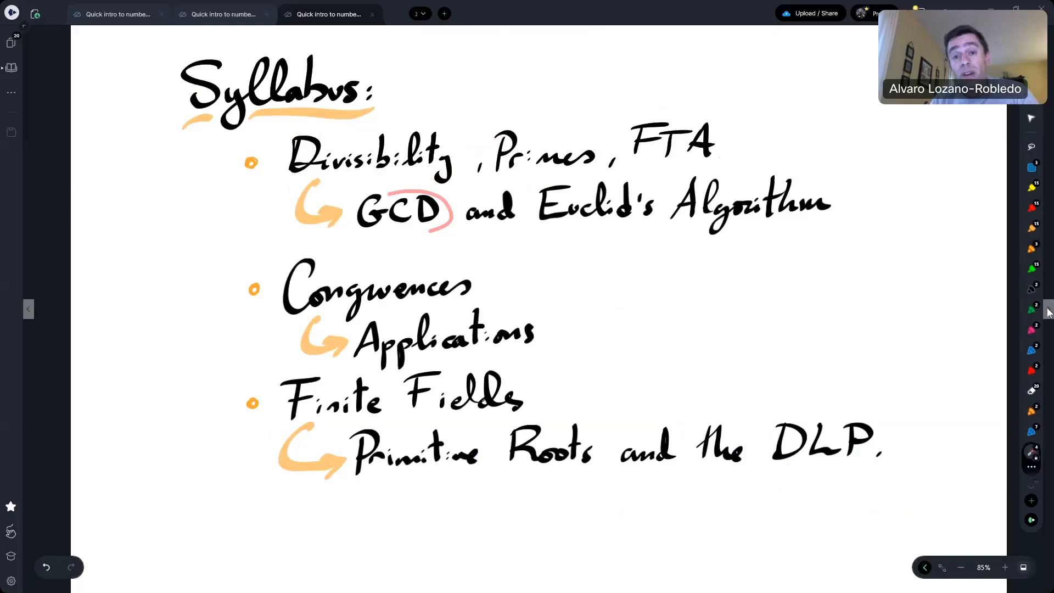
left_click_drag(588, 234, 801, 234)
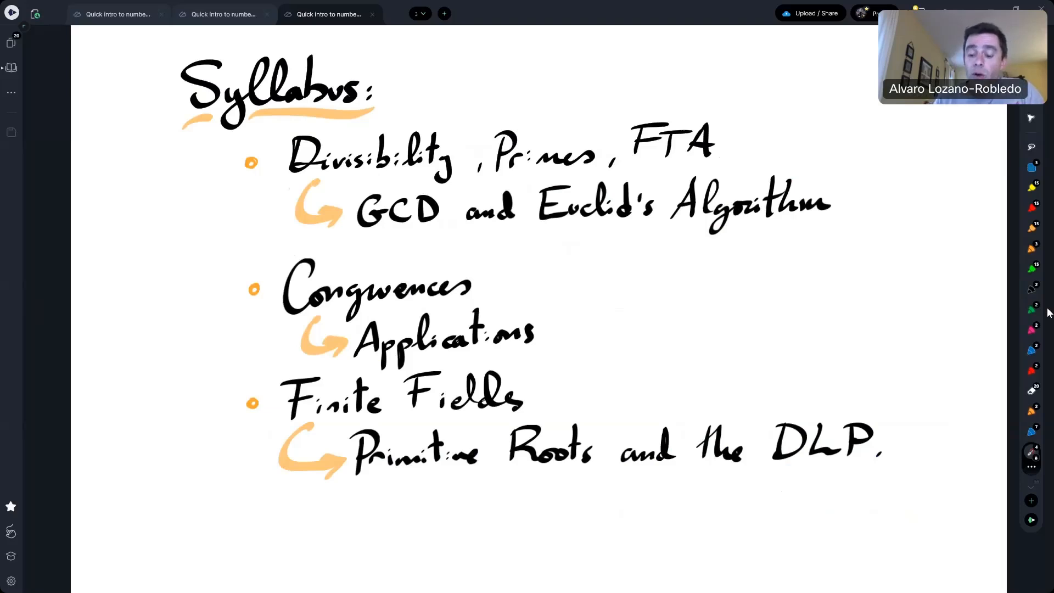
left_click_drag(282, 288, 491, 295)
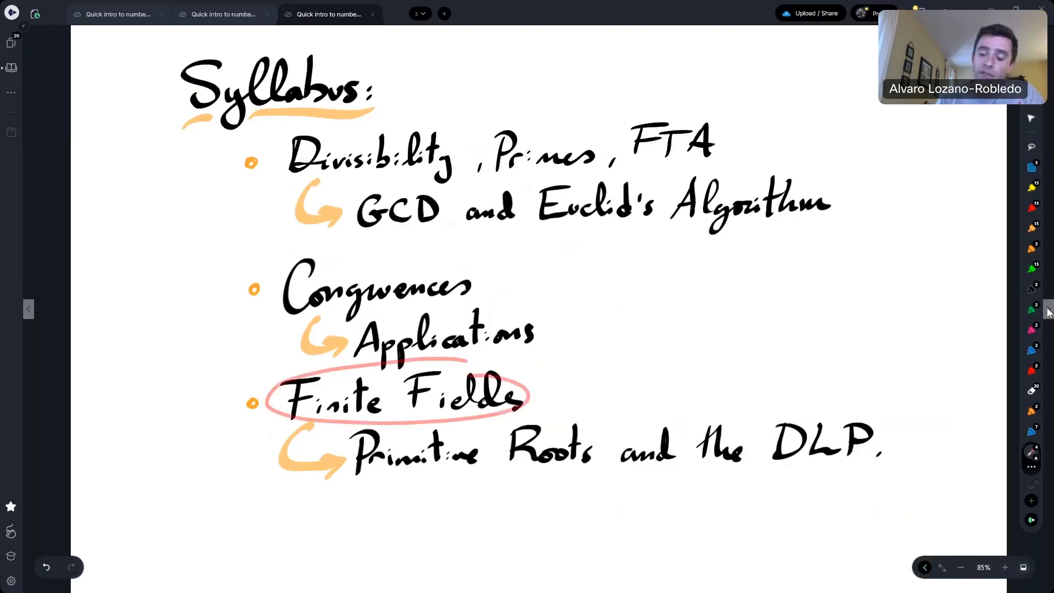
left_click(46, 566)
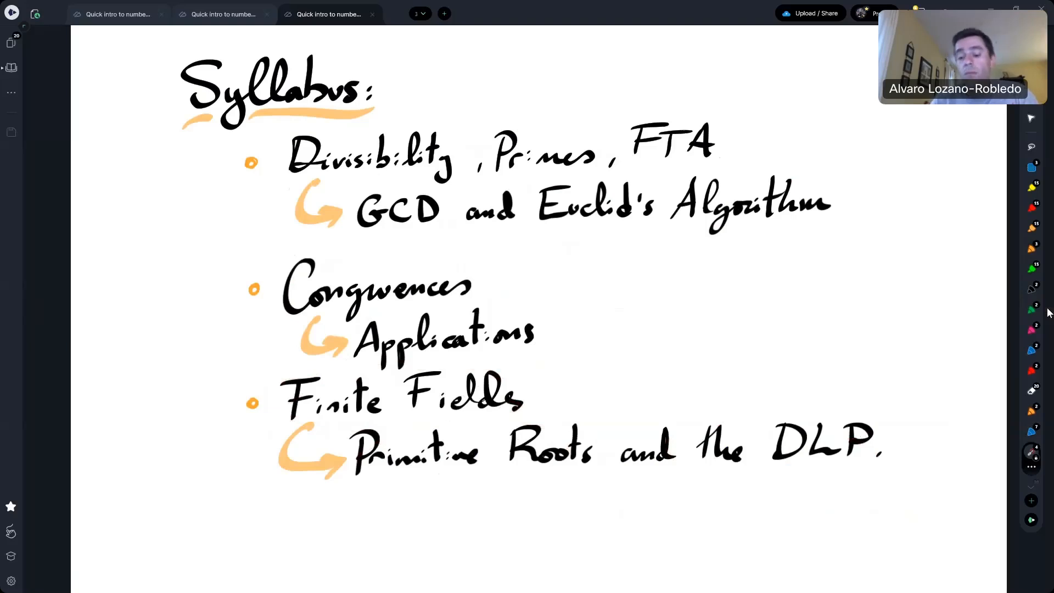
left_click_drag(384, 490, 500, 504)
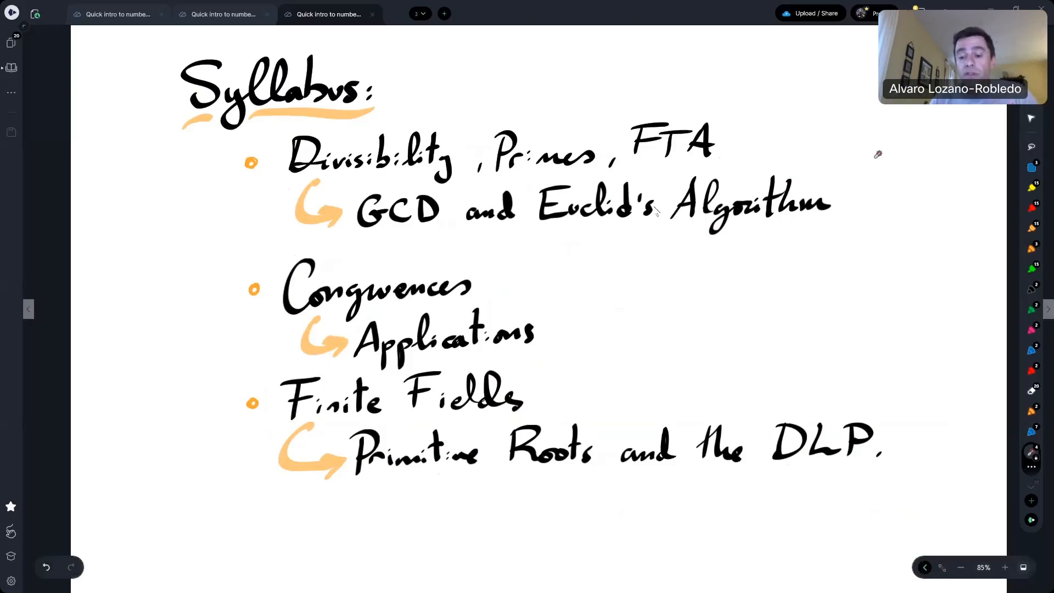
mouse_move(483, 69)
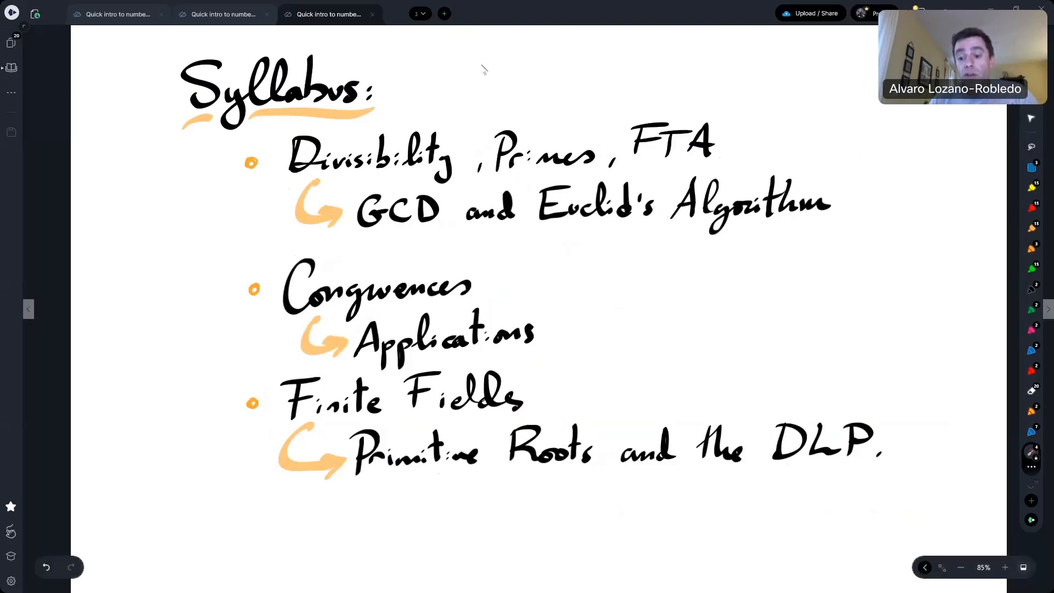